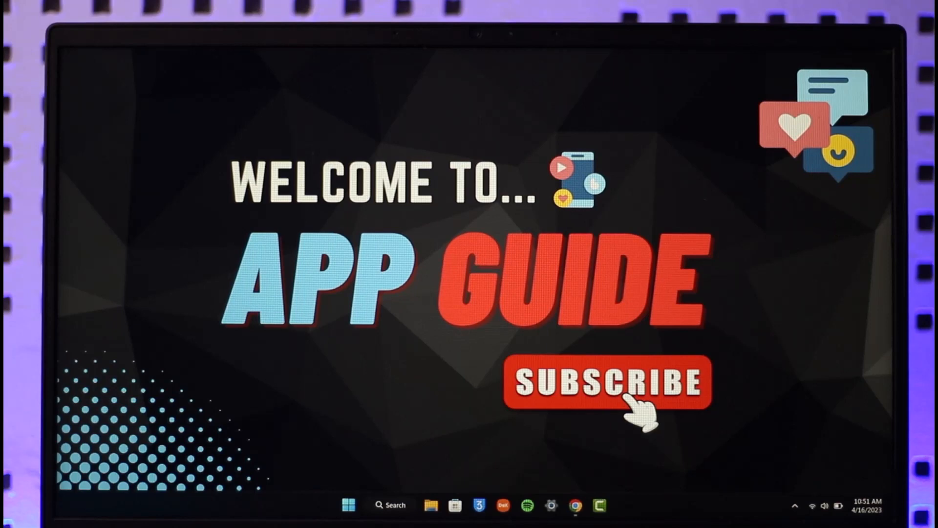
- Open Windows Quick Settings, then launch Chrome from the taskbar to load Bloxflip
{"action": "left_click", "coordinate": [813, 506]}
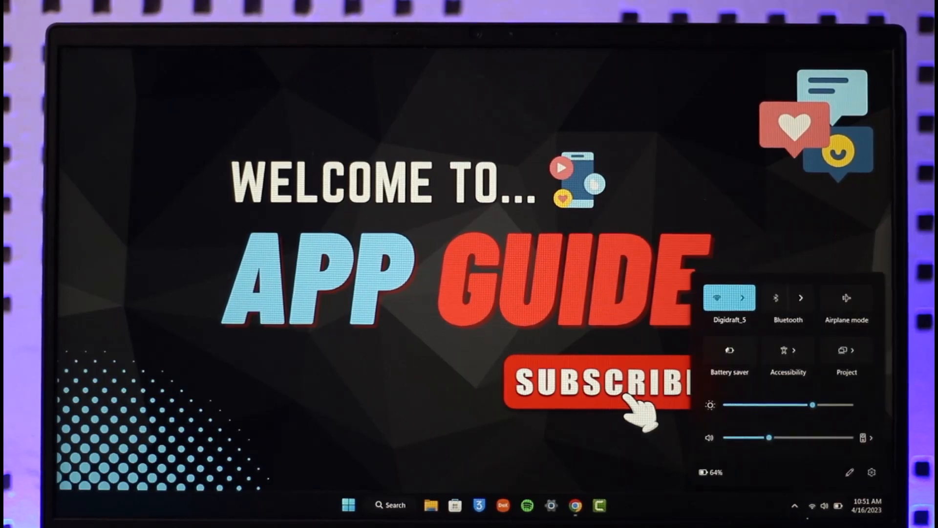
{"action": "mouse_move", "coordinate": [602, 481]}
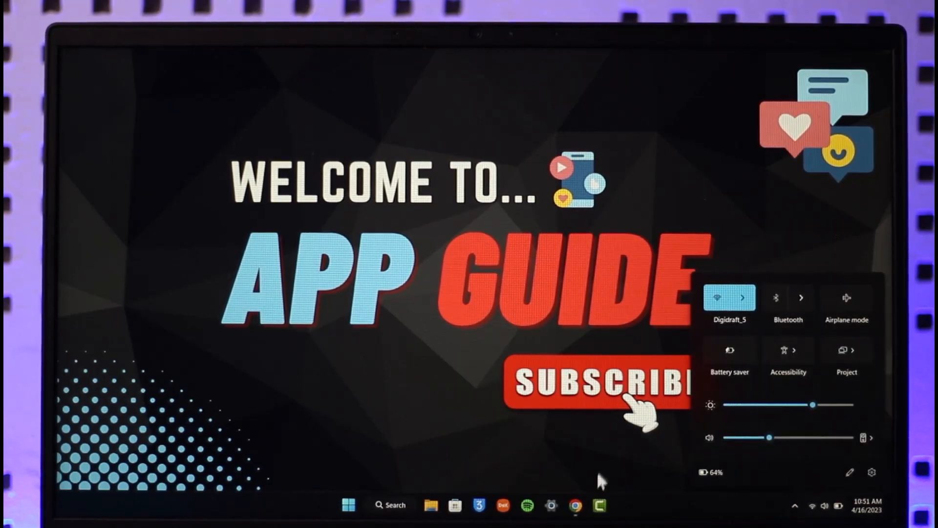
{"action": "left_click", "coordinate": [566, 515]}
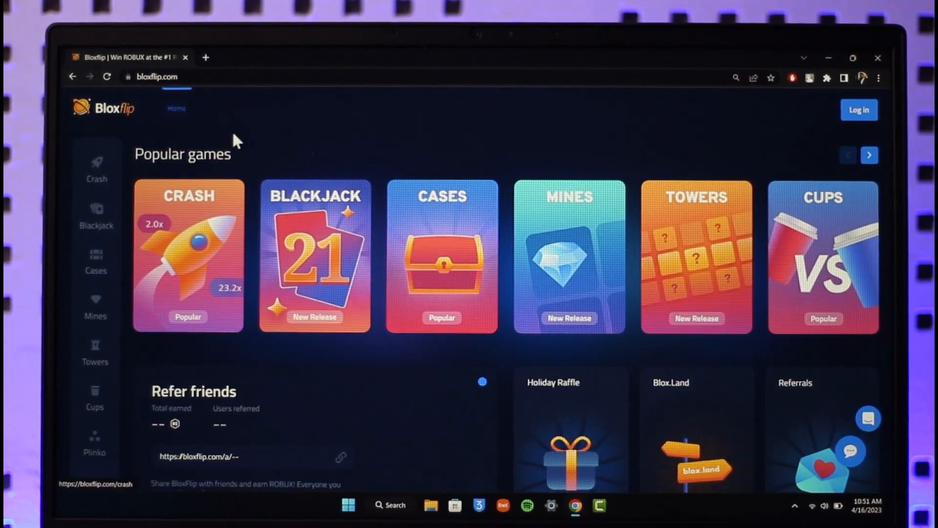
- Scroll the Bloxflip home page and bring up the Log in form
{"action": "scroll", "scroll_direction": "down", "scroll_amount": 3}
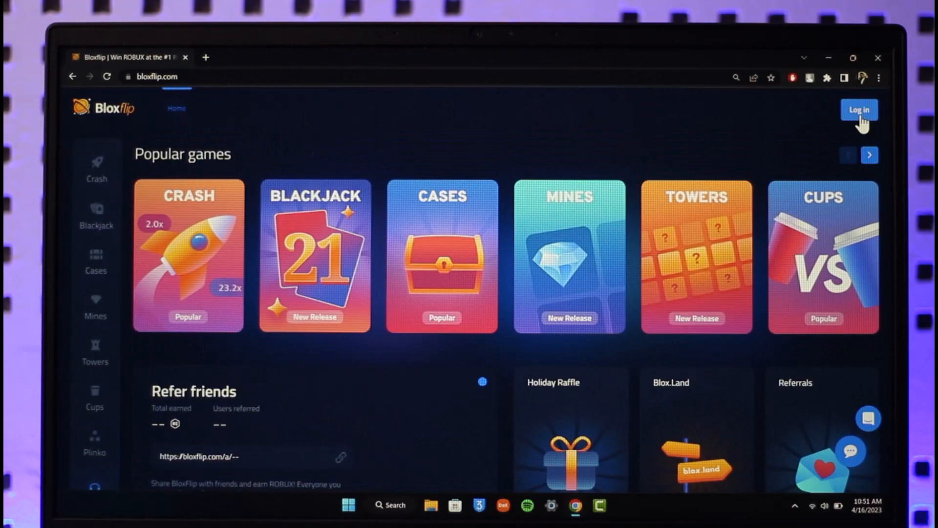
{"action": "left_click", "coordinate": [859, 109]}
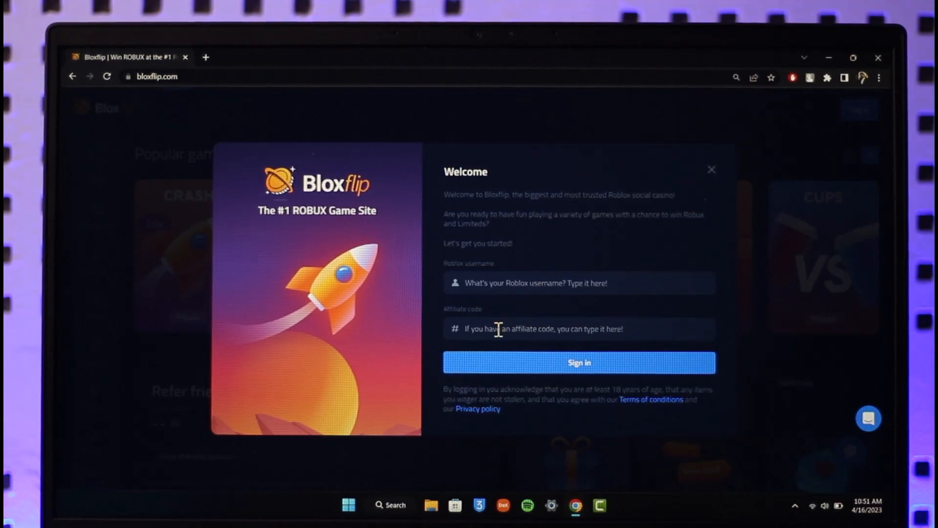
{"action": "mouse_move", "coordinate": [613, 341]}
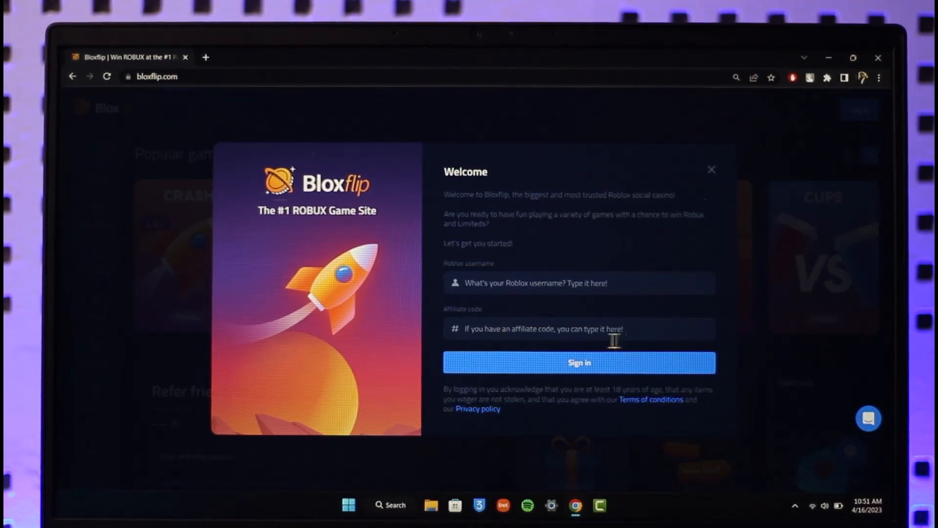
{"action": "mouse_move", "coordinate": [503, 328]}
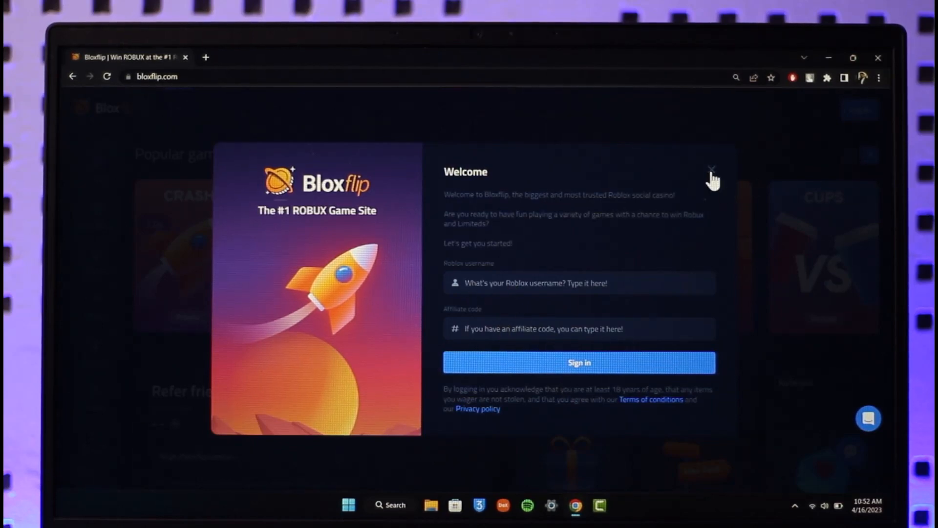
- Close the Welcome dialog with its Roblox username and affiliate code fields
{"action": "left_click", "coordinate": [712, 175]}
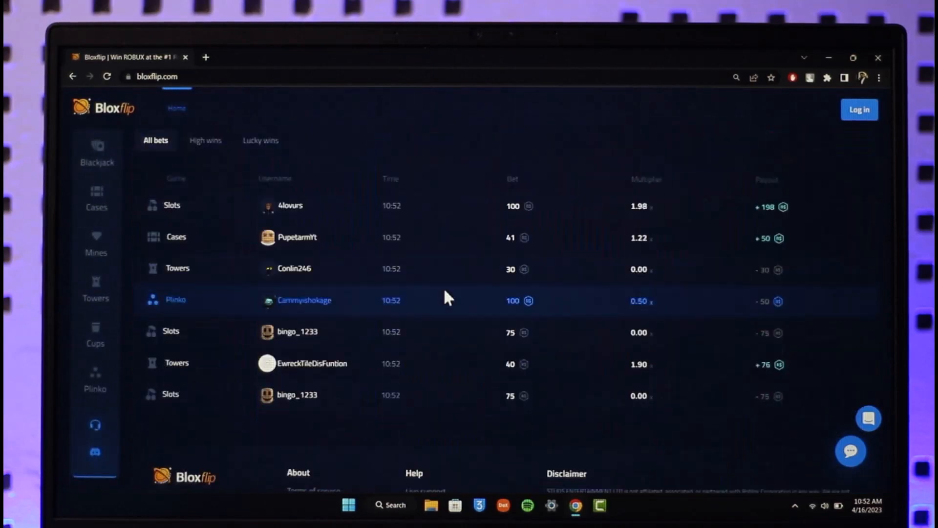